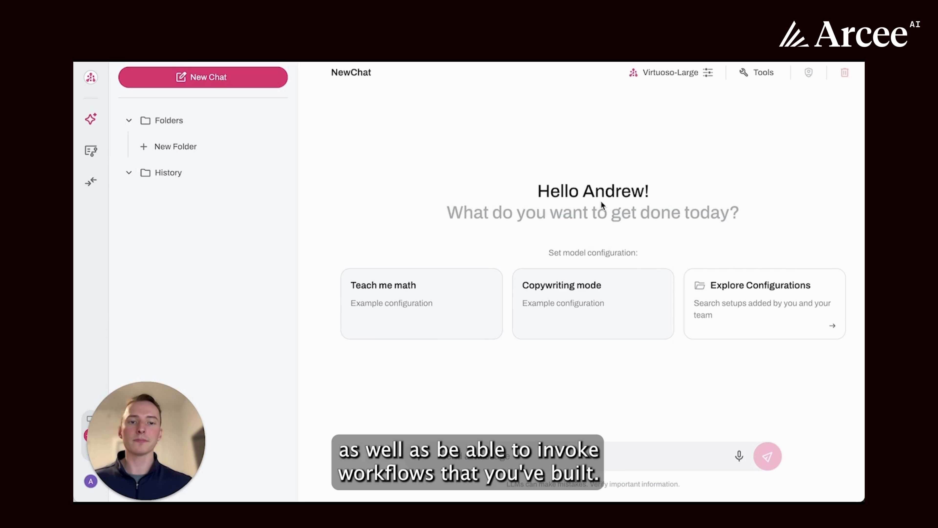
mouse_move(657, 107)
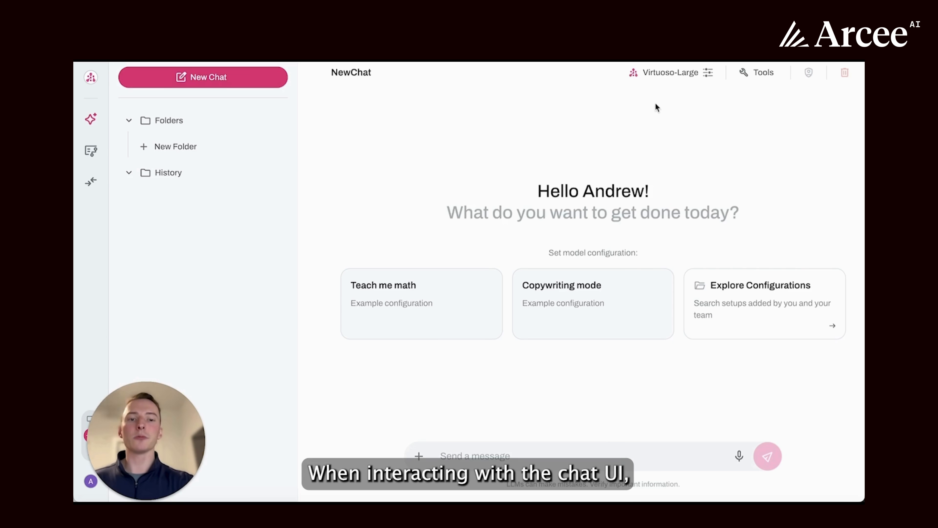
- In the Virtuoso-Large model settings, leave System prompt off and enable Max tokens and Temperature
click(708, 73)
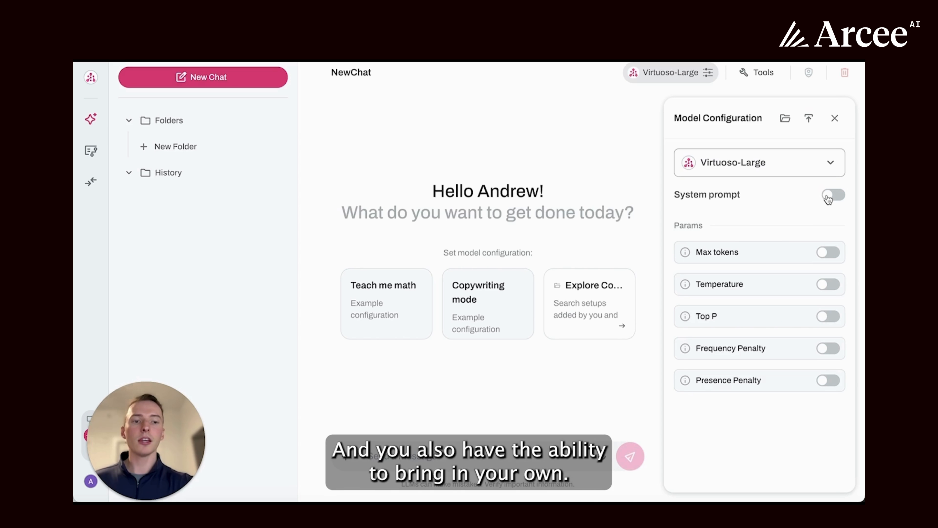
click(832, 194)
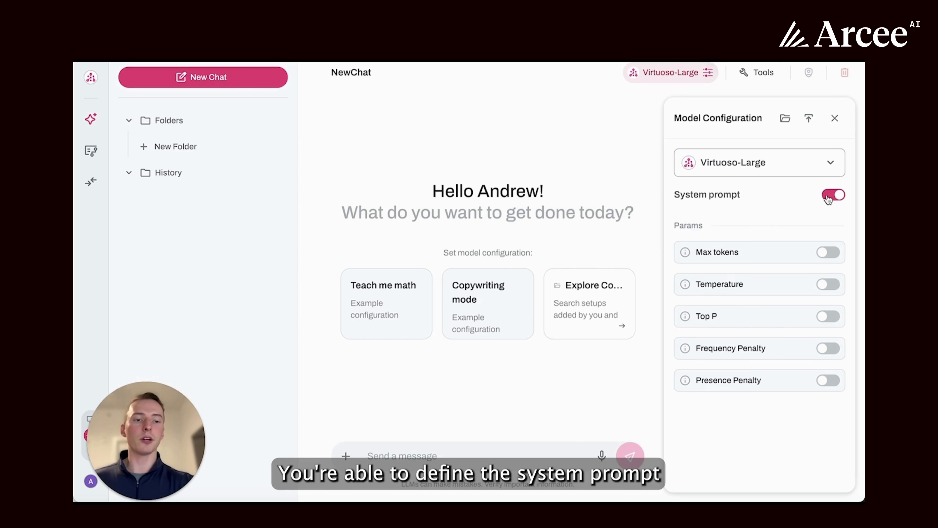
click(833, 195)
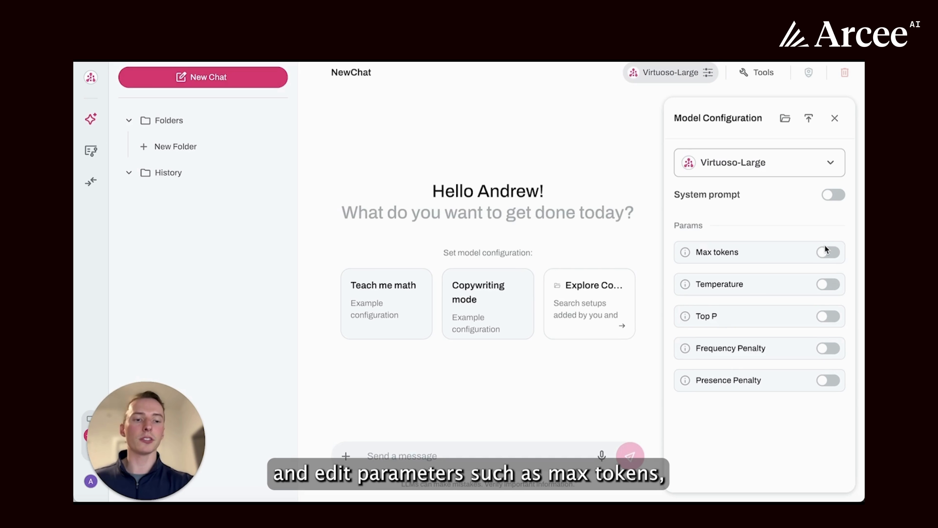
click(828, 251)
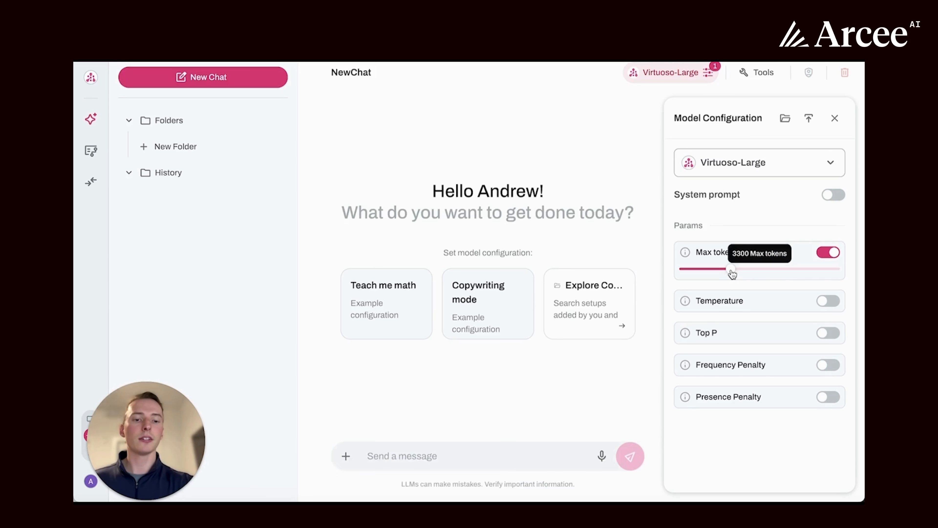
click(828, 301)
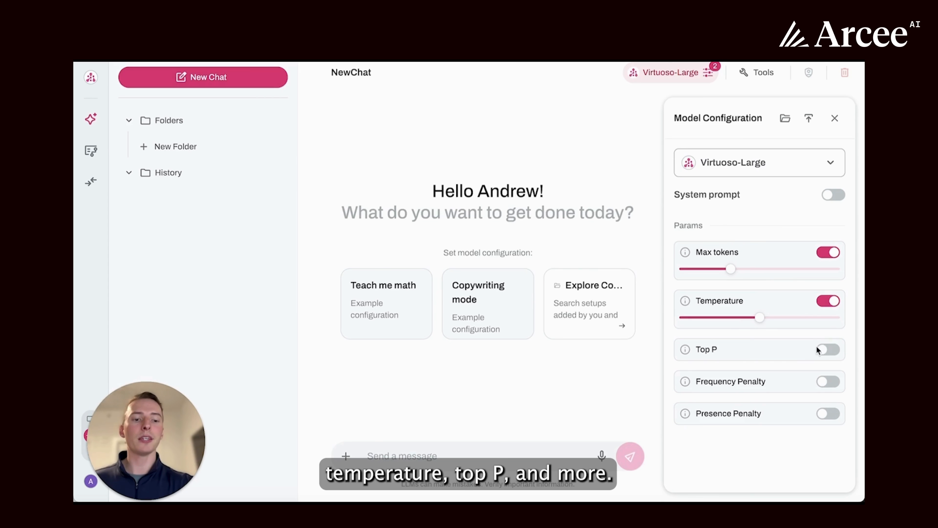
mouse_move(861, 97)
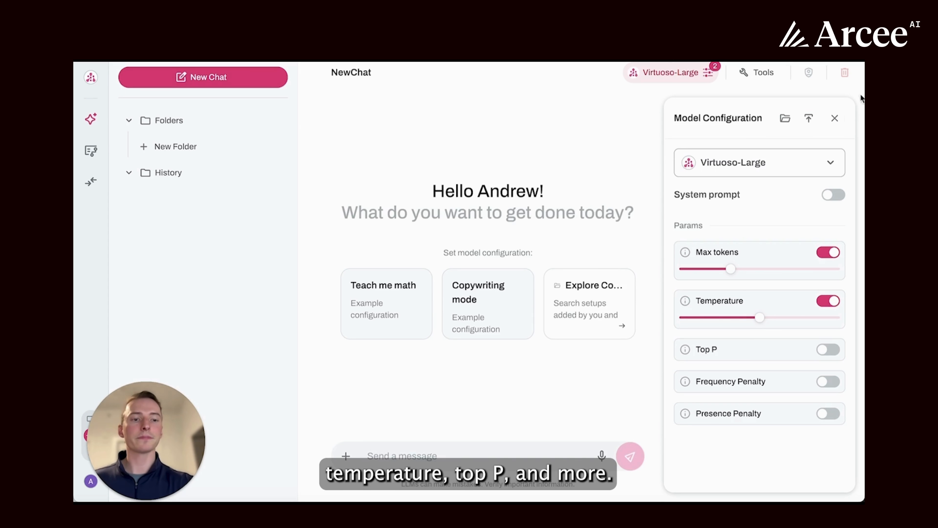
click(757, 72)
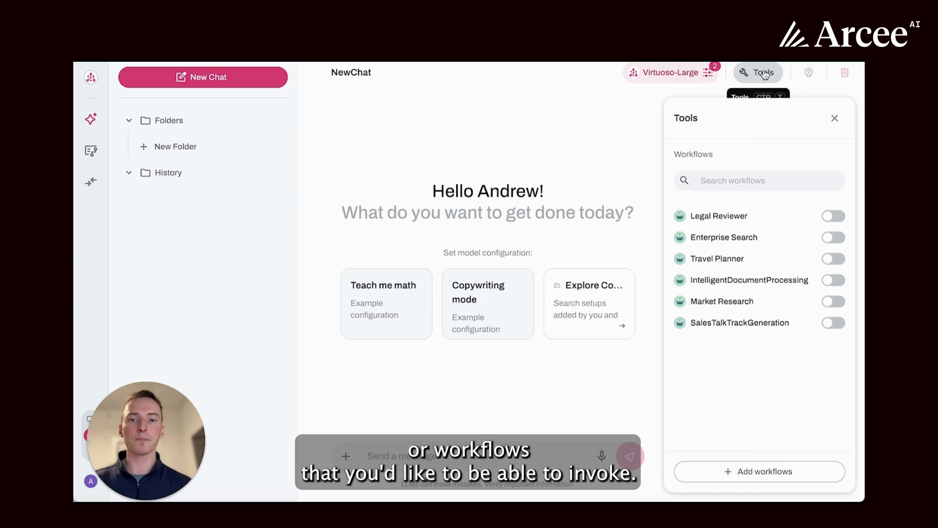
- Show the list of workflows the chat can invoke as tools, all switched off
click(834, 117)
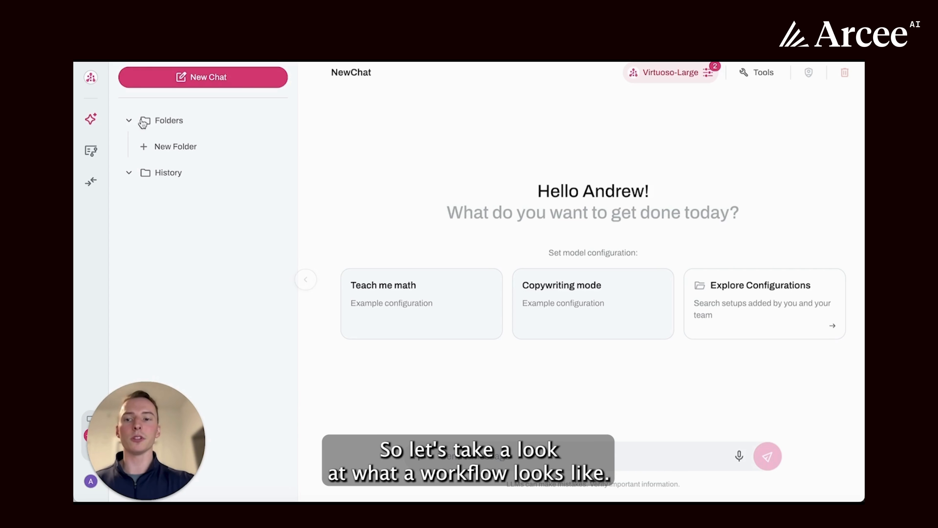
- Leave the chat screen for the Workflows area from the left sidebar
click(90, 150)
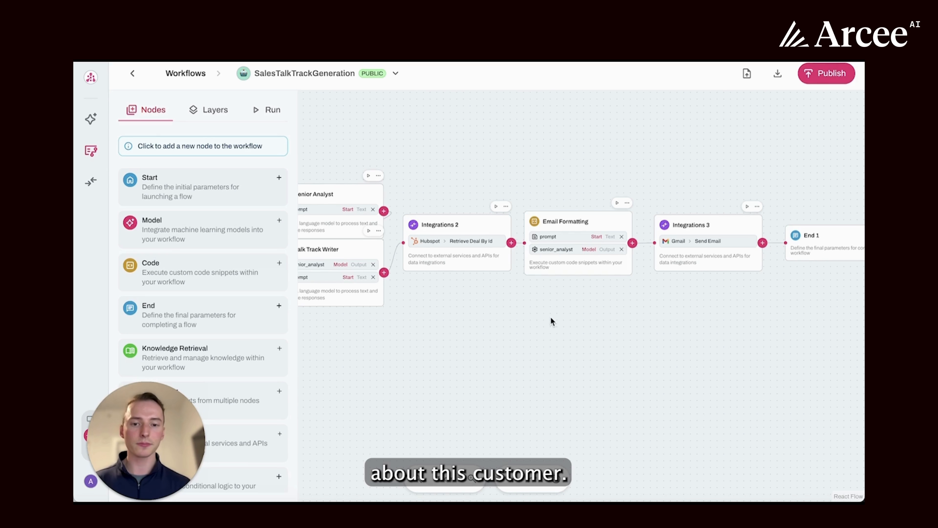
mouse_move(443, 331)
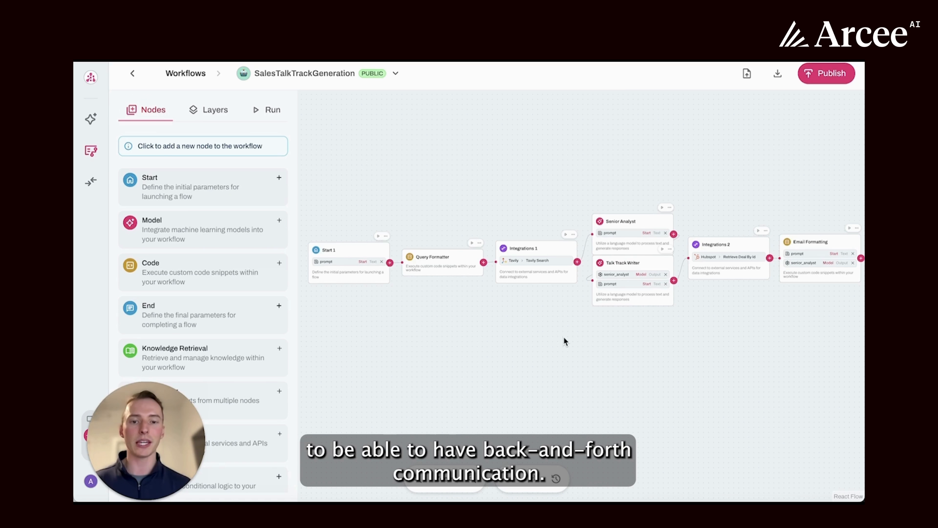
mouse_move(603, 336)
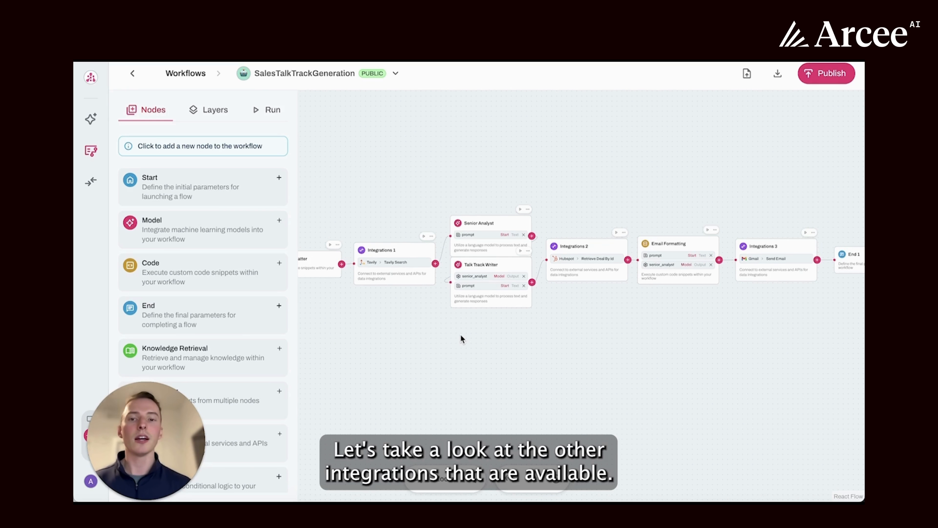
mouse_move(352, 306)
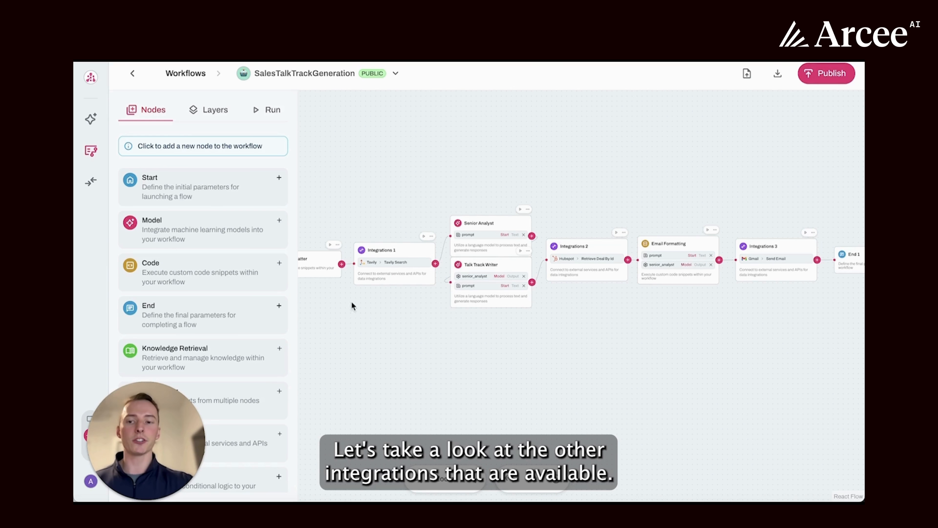
- Show the integrations catalog listing active services such as github, youtube, outlook and gmail
click(91, 150)
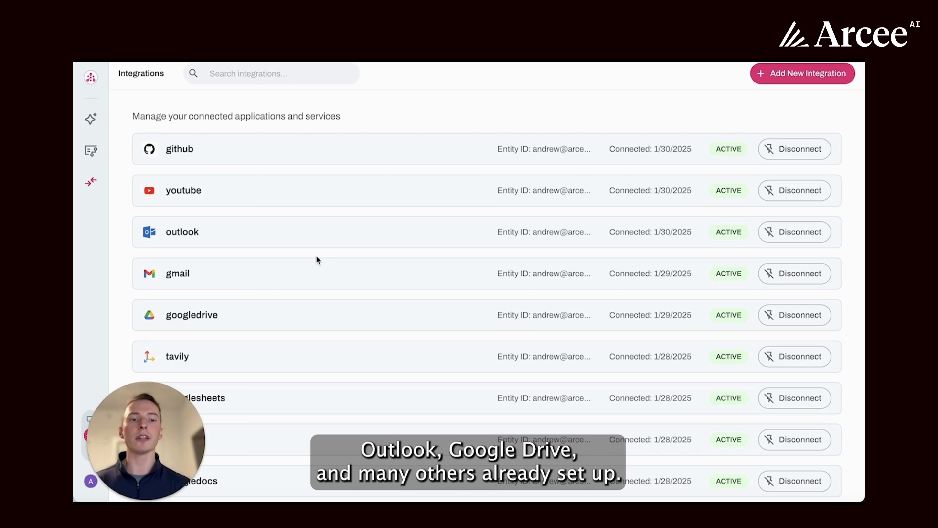
mouse_move(750, 79)
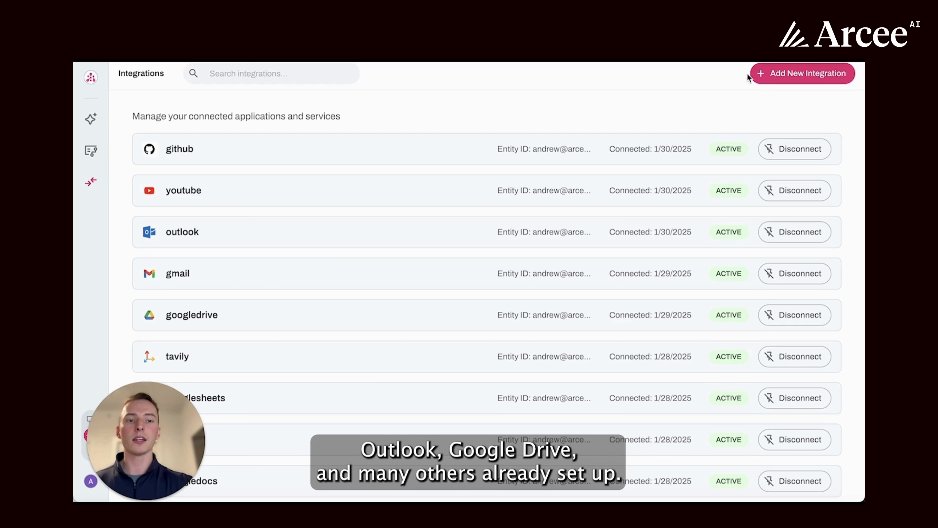
click(801, 73)
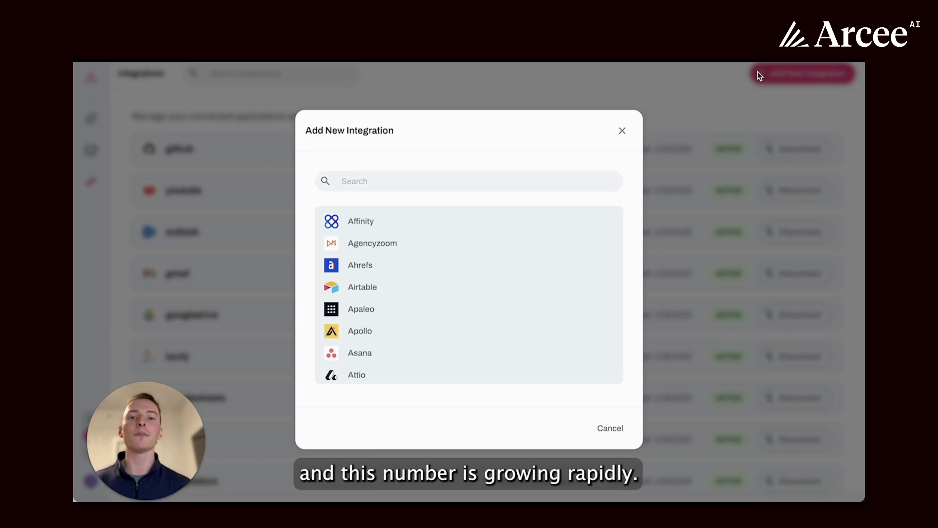
mouse_move(603, 256)
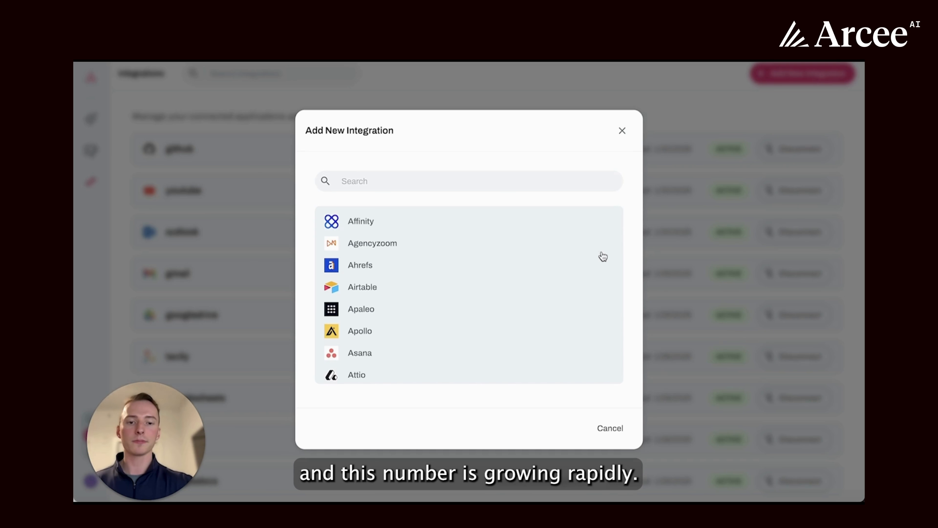
scroll(down, 3)
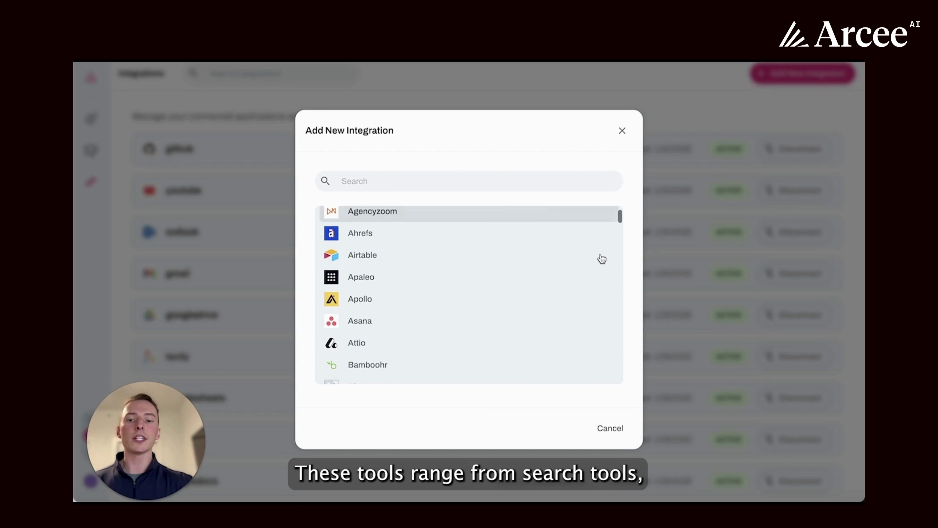
scroll(down, 3)
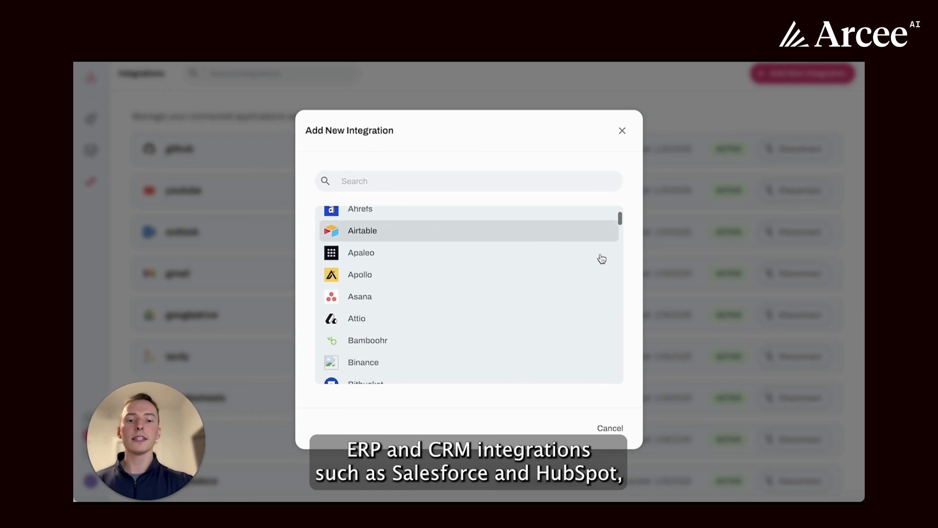
scroll(down, 3)
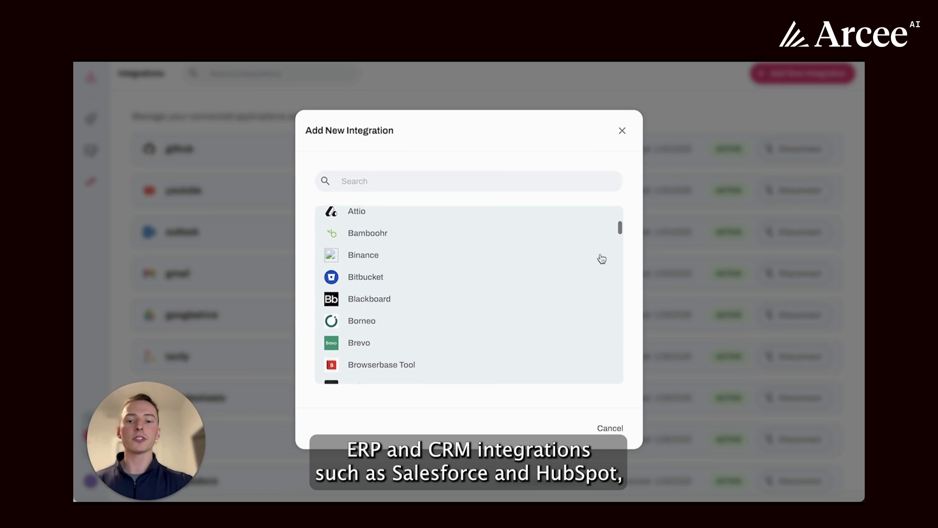
scroll(down, 3)
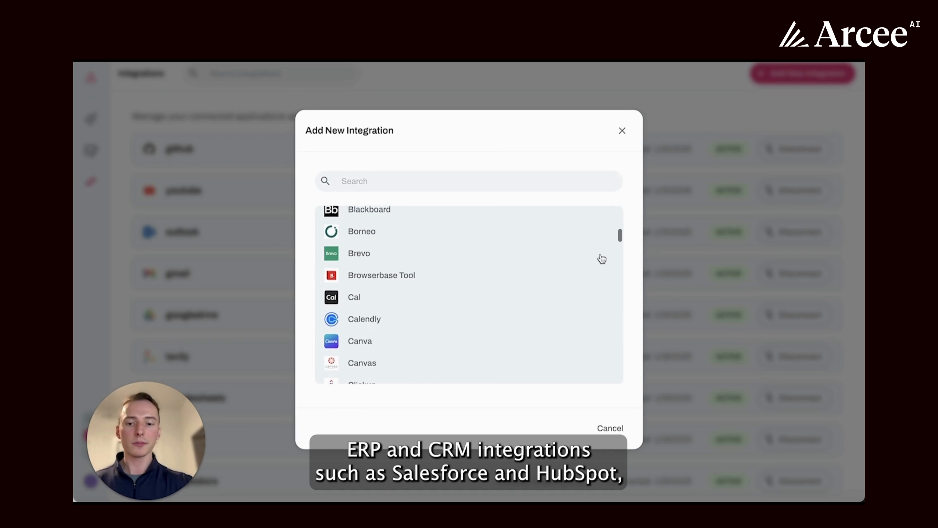
scroll(down, 3)
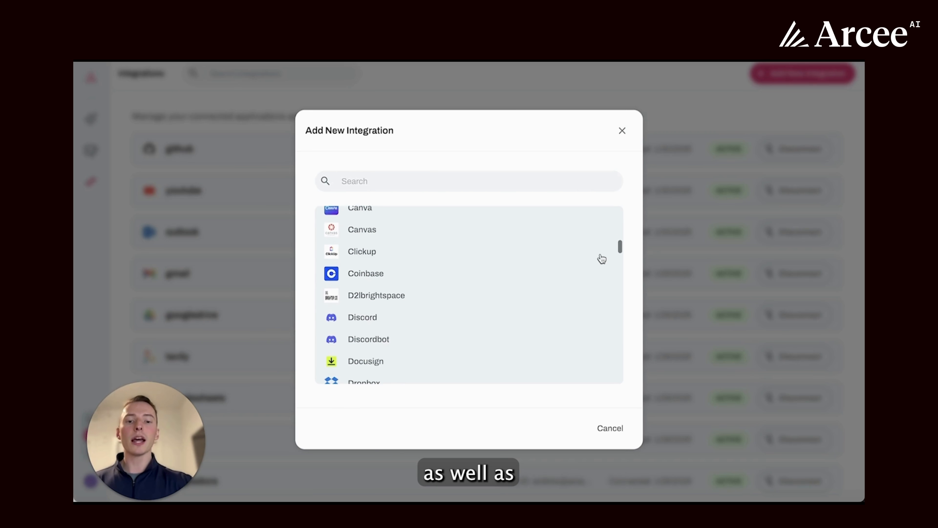
scroll(down, 3)
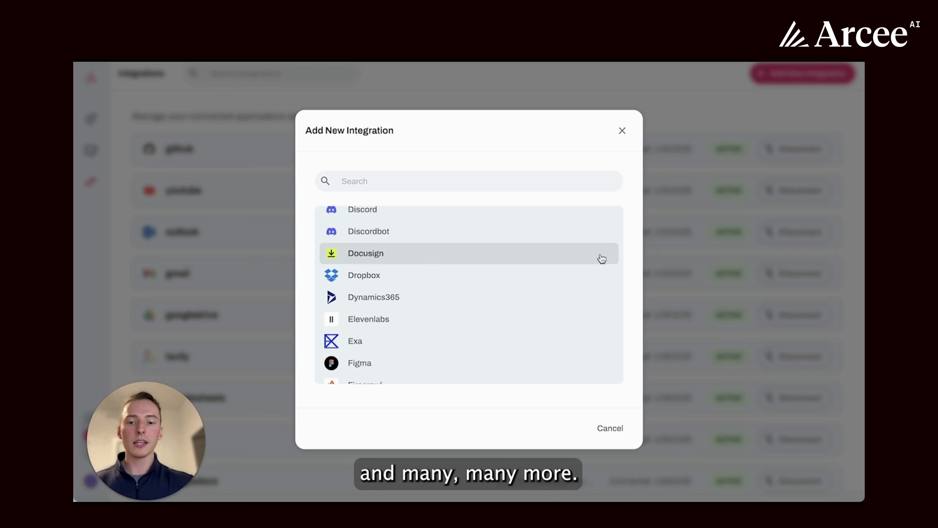
scroll(down, 3)
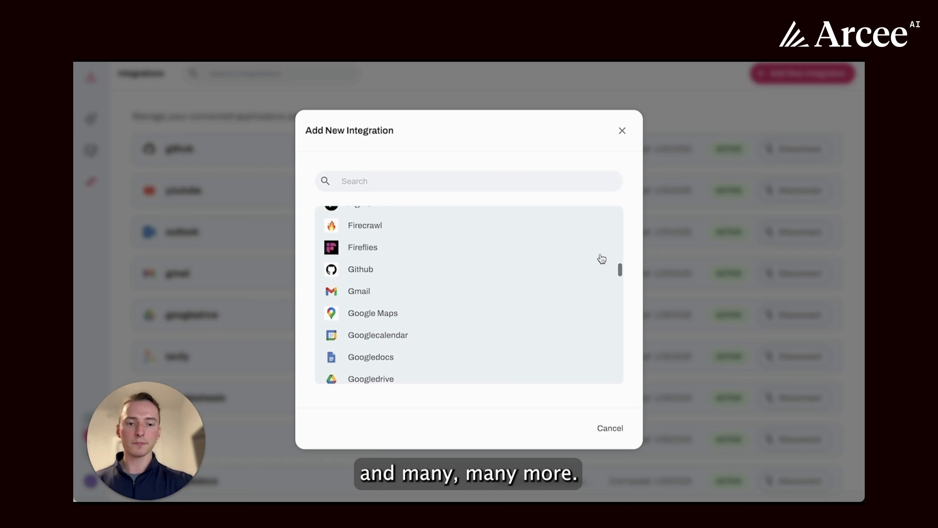
click(621, 130)
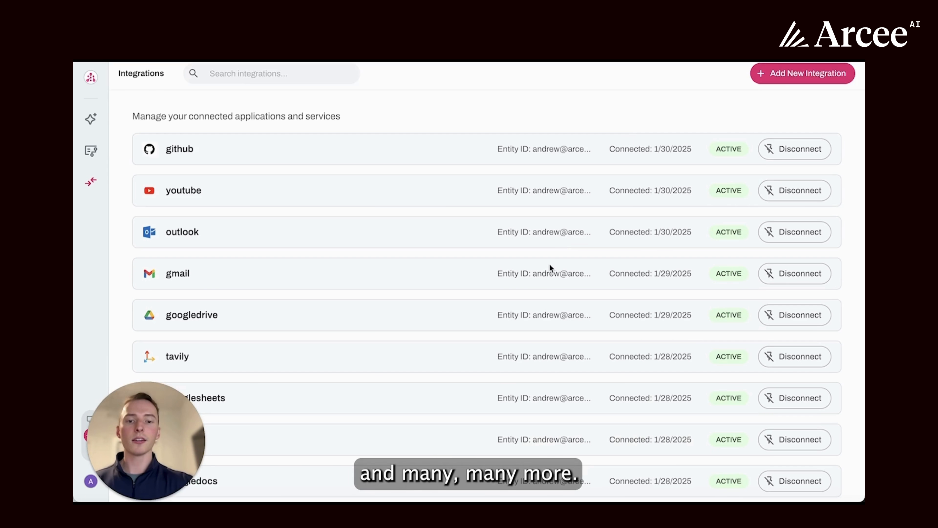